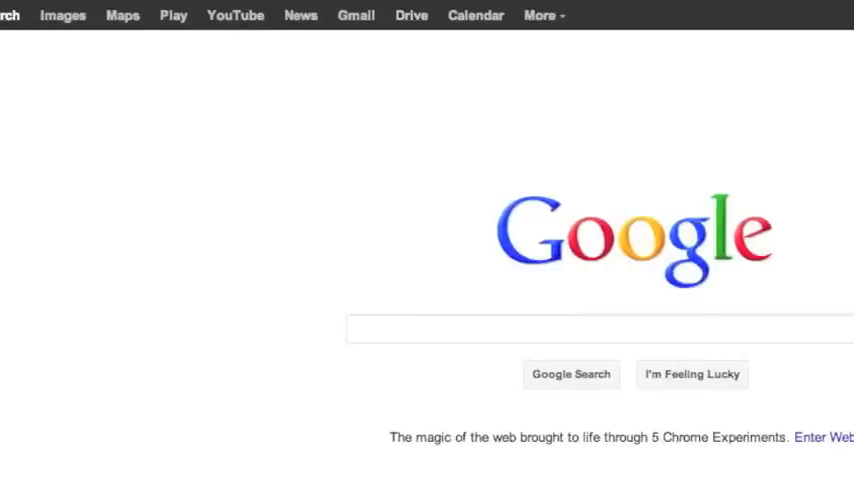
- Enter the recovering-deleted-files.net address in Chrome to load its recovery tools list
{"action": "type", "text": "www"}
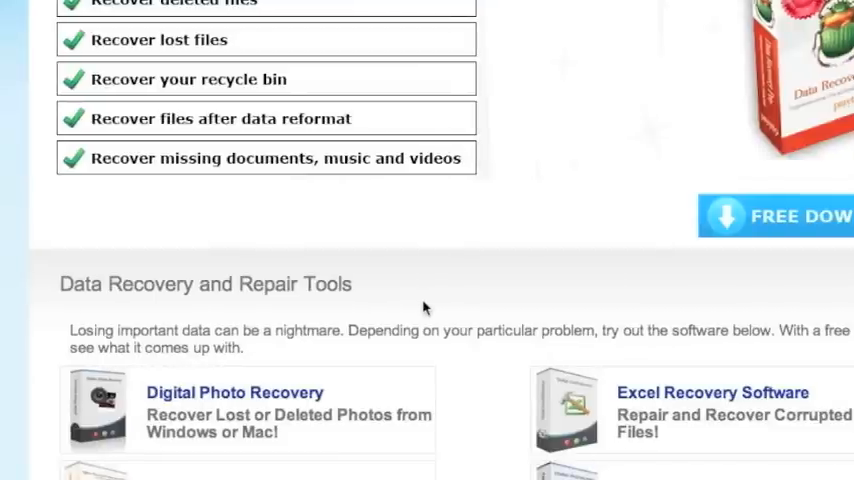
- Read the Mac Data Recovery review to its conclusion and download the software
{"action": "scroll", "scroll_direction": "down", "scroll_amount": 3}
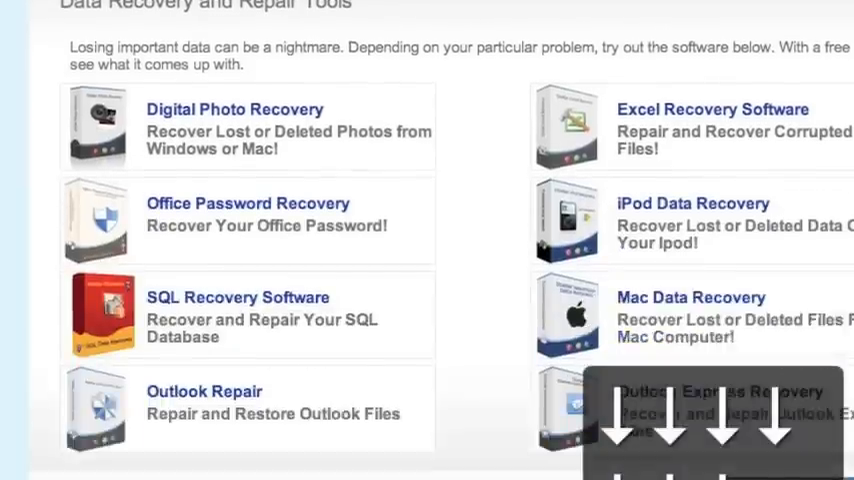
{"action": "scroll", "scroll_direction": "down", "scroll_amount": 3}
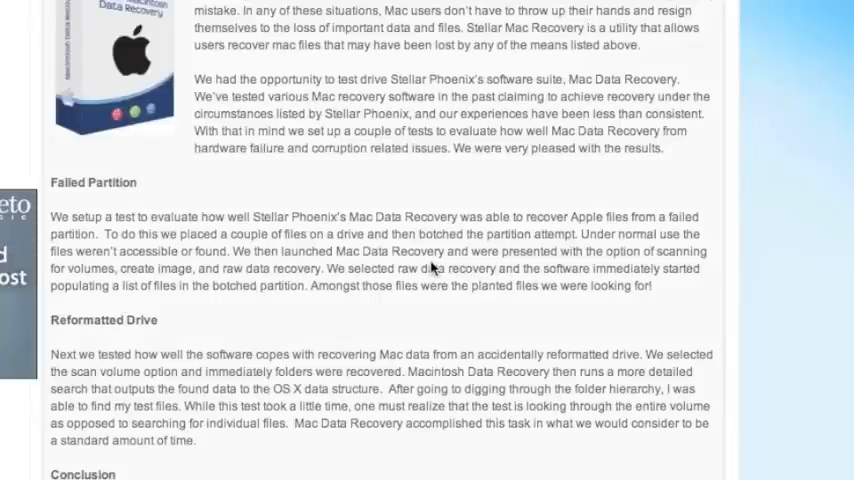
{"action": "scroll", "scroll_direction": "down", "scroll_amount": 3}
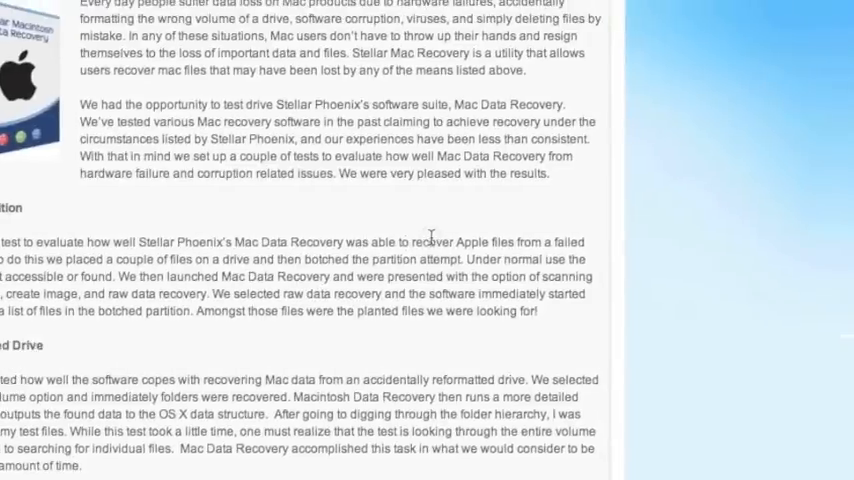
{"action": "scroll", "scroll_direction": "down", "scroll_amount": 3}
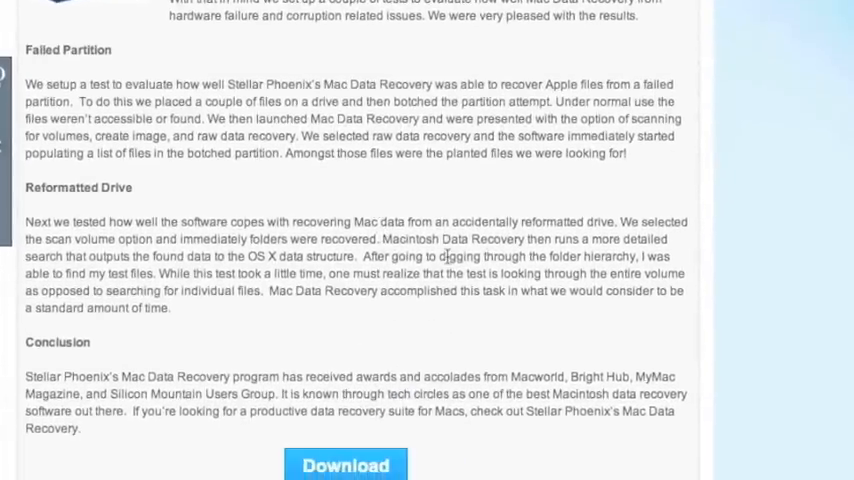
{"action": "scroll", "scroll_direction": "down", "scroll_amount": 3}
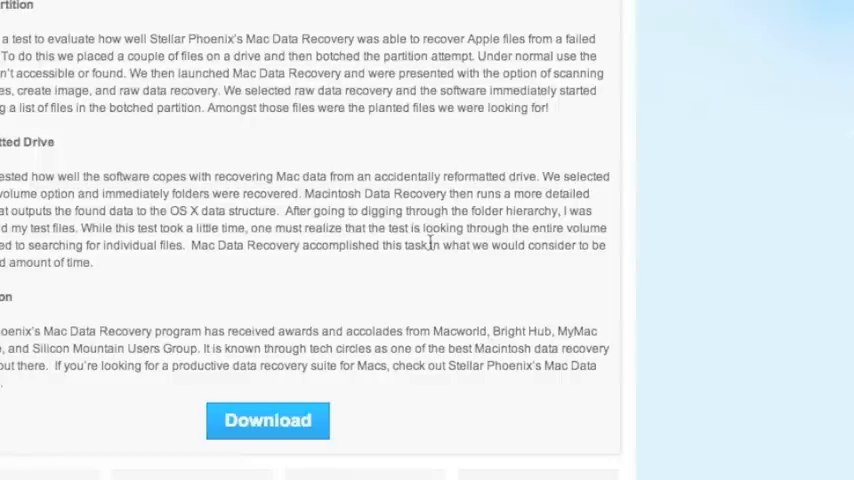
{"action": "left_click", "coordinate": [267, 420]}
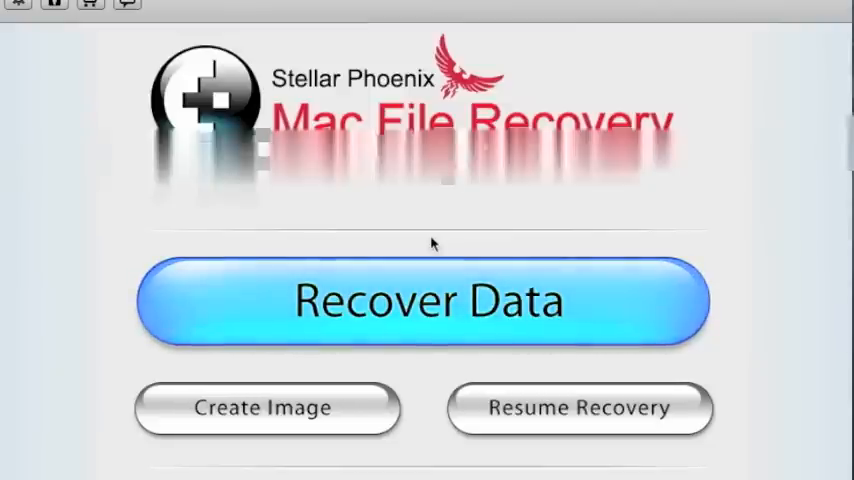
- Choose Recover Data, then Quick Recovery on the Drive Recovery tab
{"action": "left_click", "coordinate": [427, 301]}
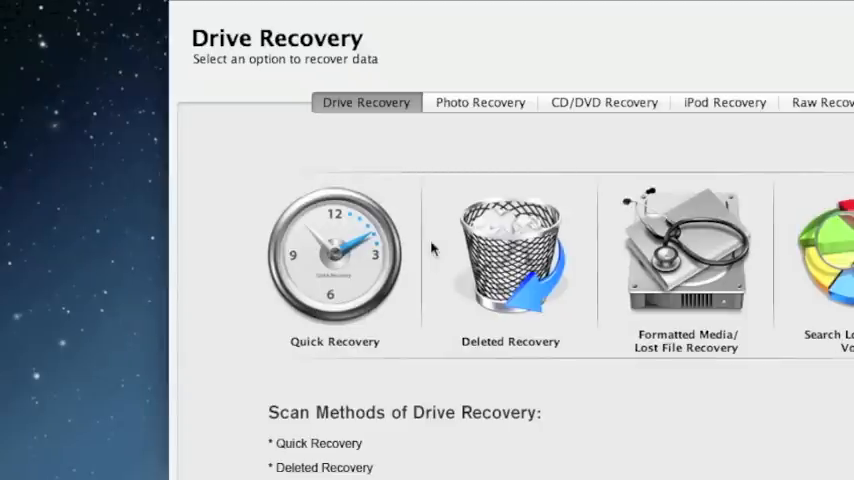
{"action": "left_click", "coordinate": [510, 255]}
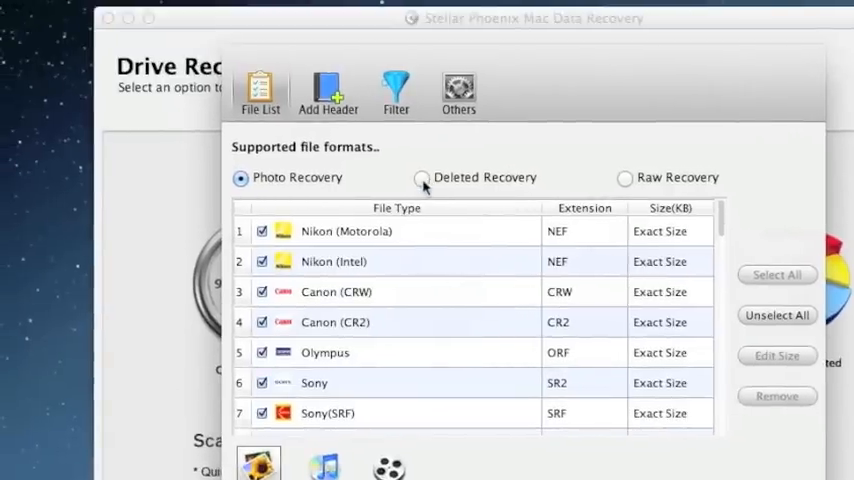
{"action": "left_click", "coordinate": [421, 237]}
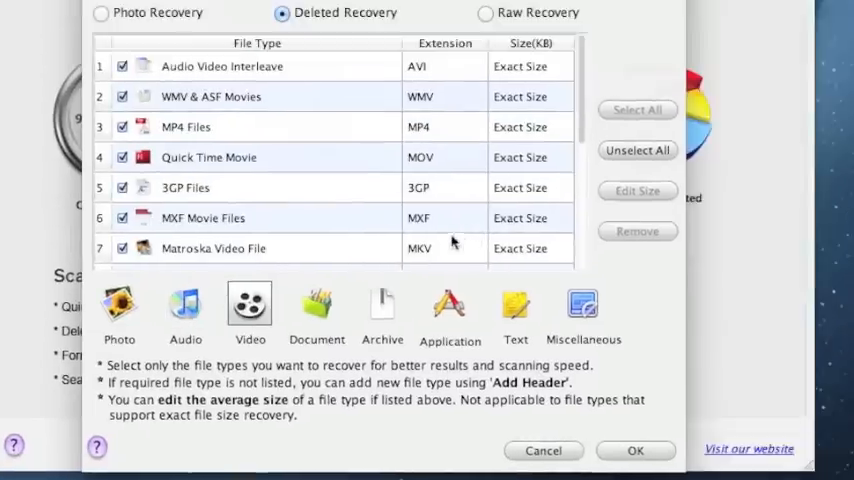
{"action": "left_click", "coordinate": [316, 305]}
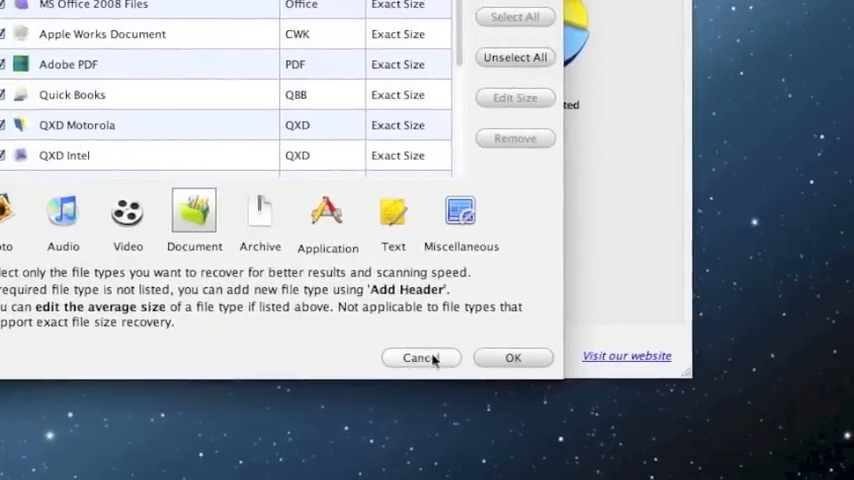
{"action": "left_click", "coordinate": [419, 358]}
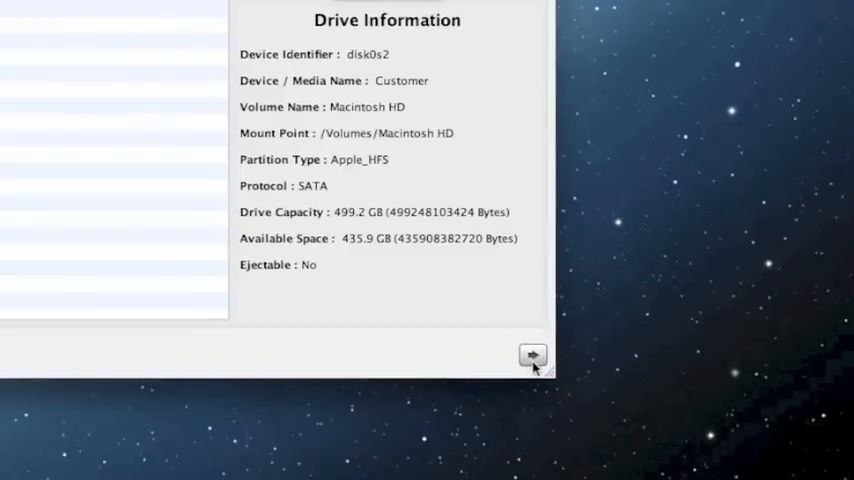
- Start a scan of the Macintosh HD volume
{"action": "left_click", "coordinate": [531, 356]}
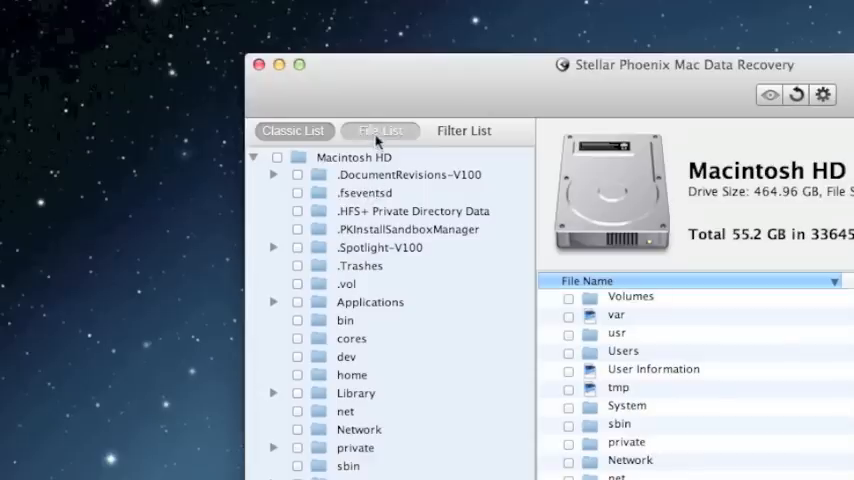
- Switch to File List, open Photos > JPEG, and tick a jpg file for recovery
{"action": "left_click", "coordinate": [380, 130]}
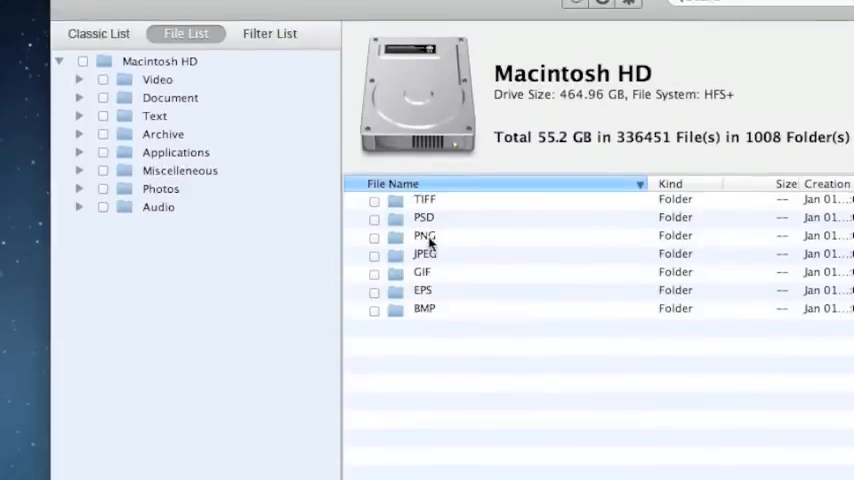
{"action": "left_click", "coordinate": [424, 253]}
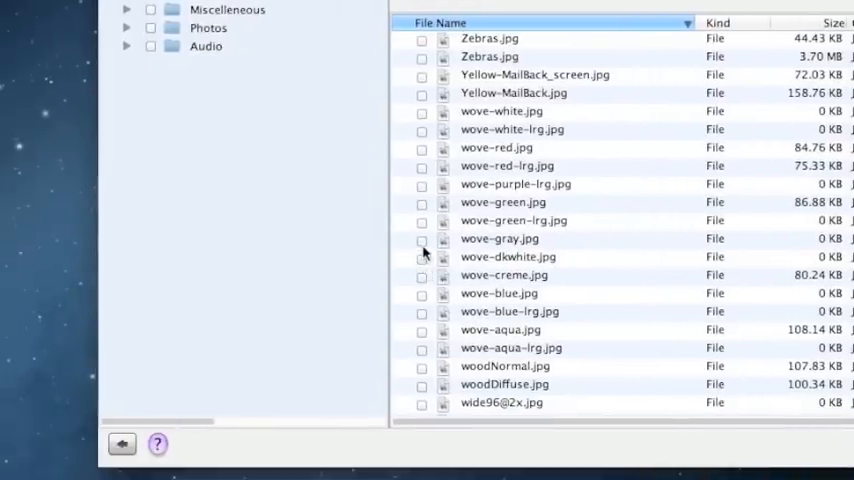
{"action": "left_click", "coordinate": [500, 239]}
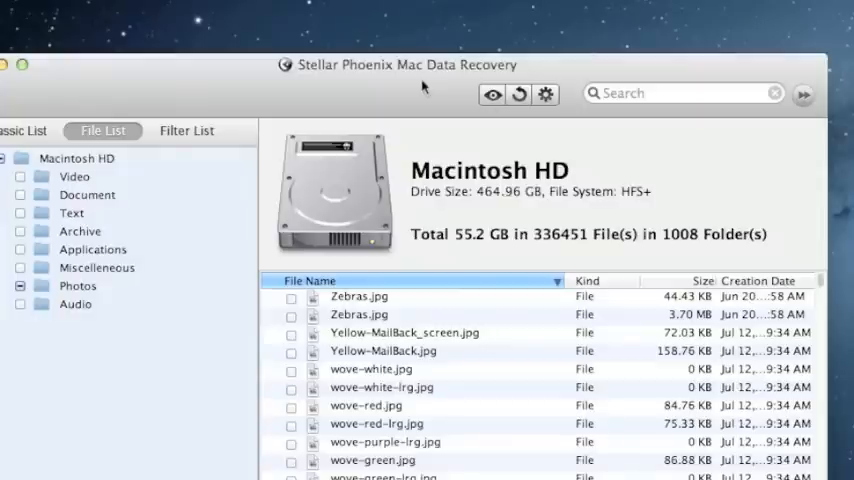
{"action": "mouse_move", "coordinate": [424, 92]}
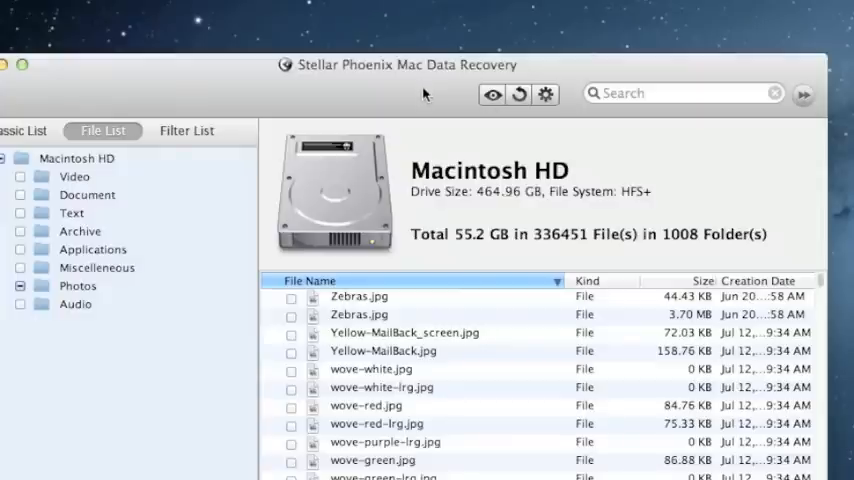